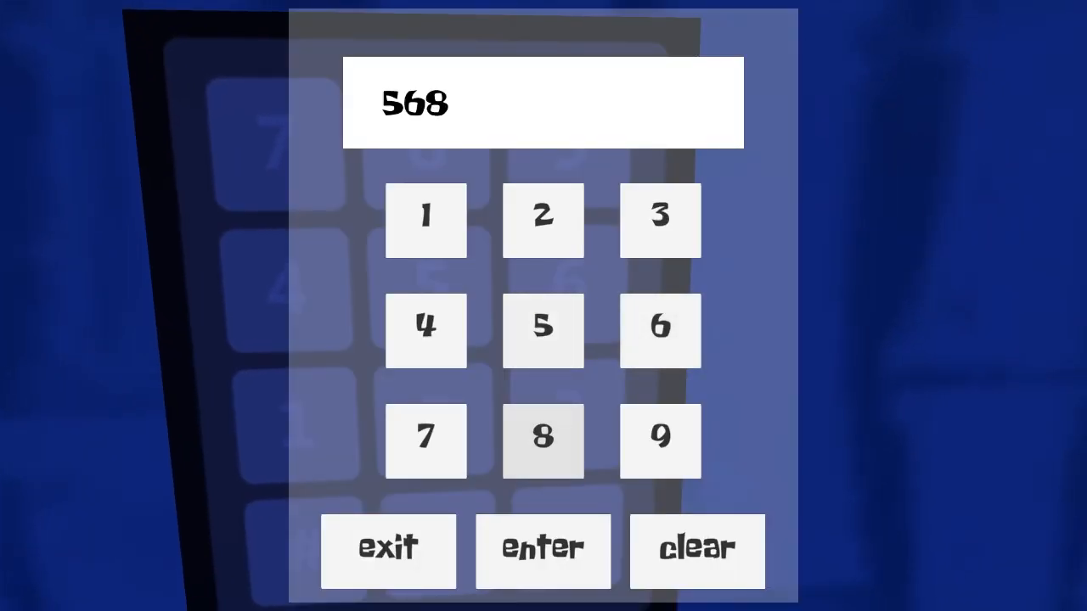
# Submit the keypad code 568 and exit back into the game
pyautogui.click(543, 550)
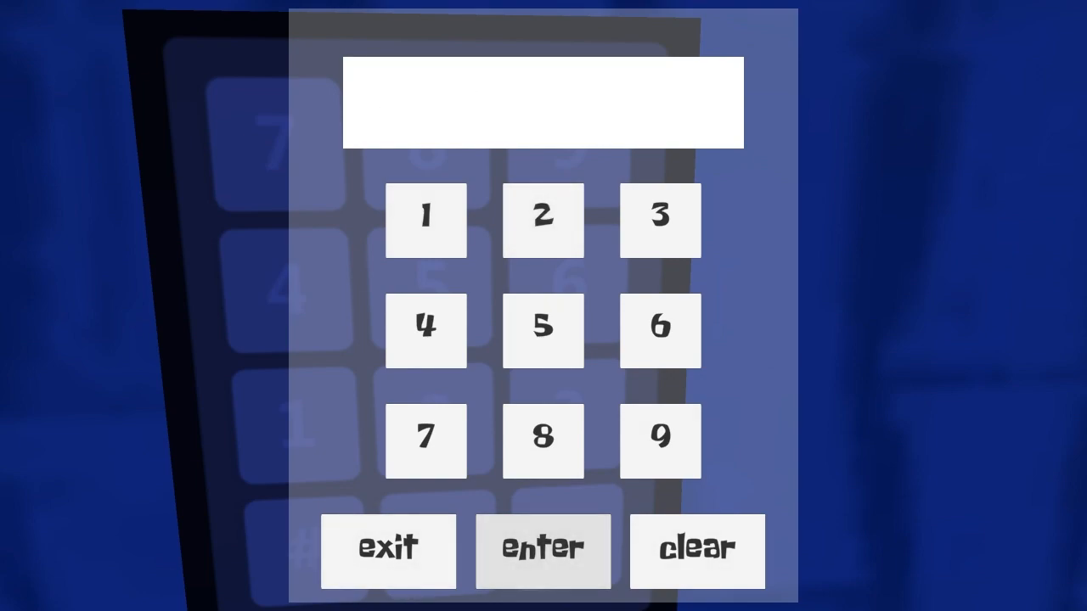
pyautogui.click(544, 550)
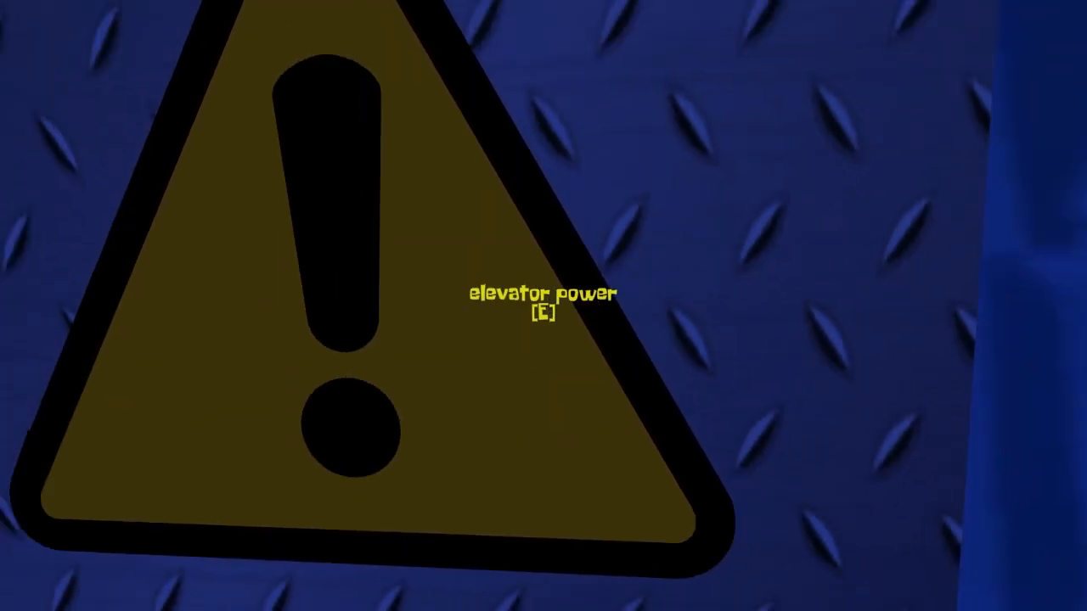
# Switch on the elevator power and ride up to the dark blue corridor
pyautogui.press('e')
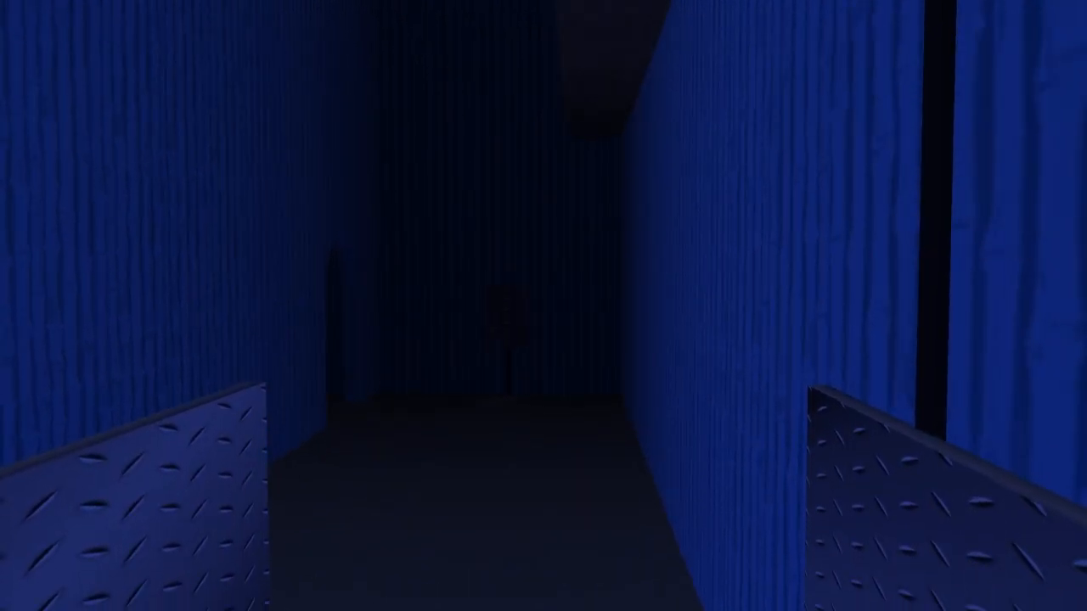